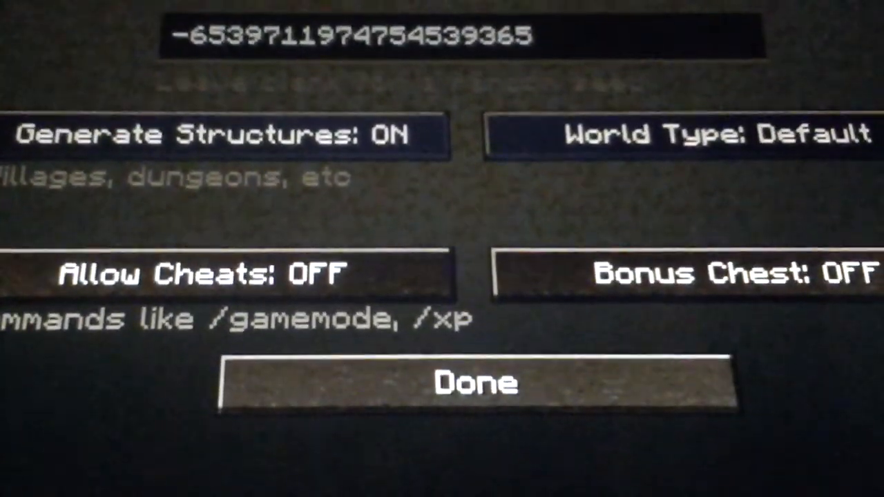
pyautogui.moveTo(473, 383)
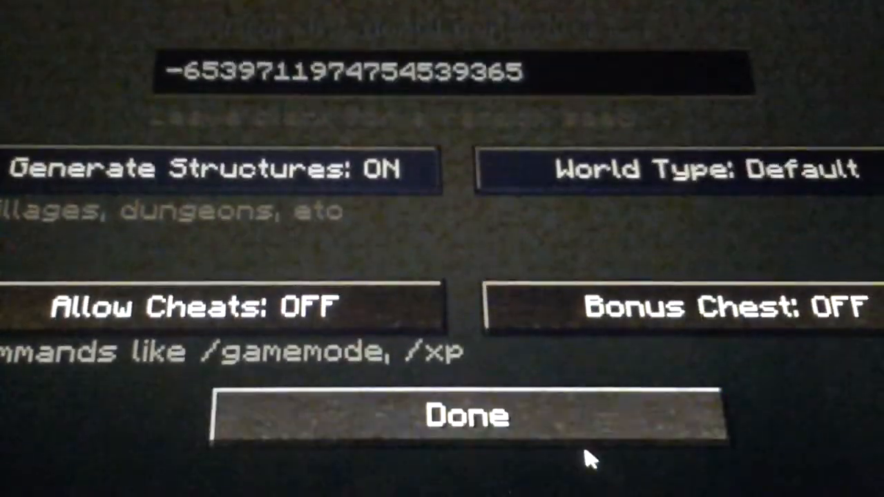
pyautogui.click(468, 415)
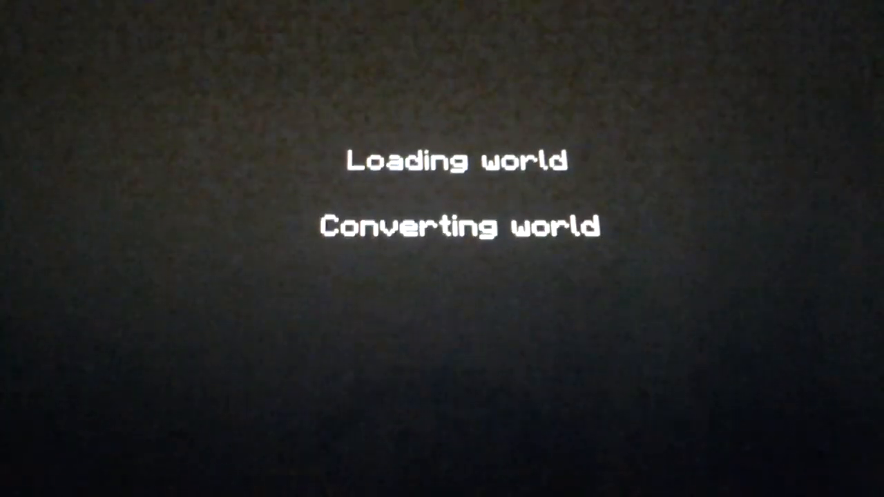